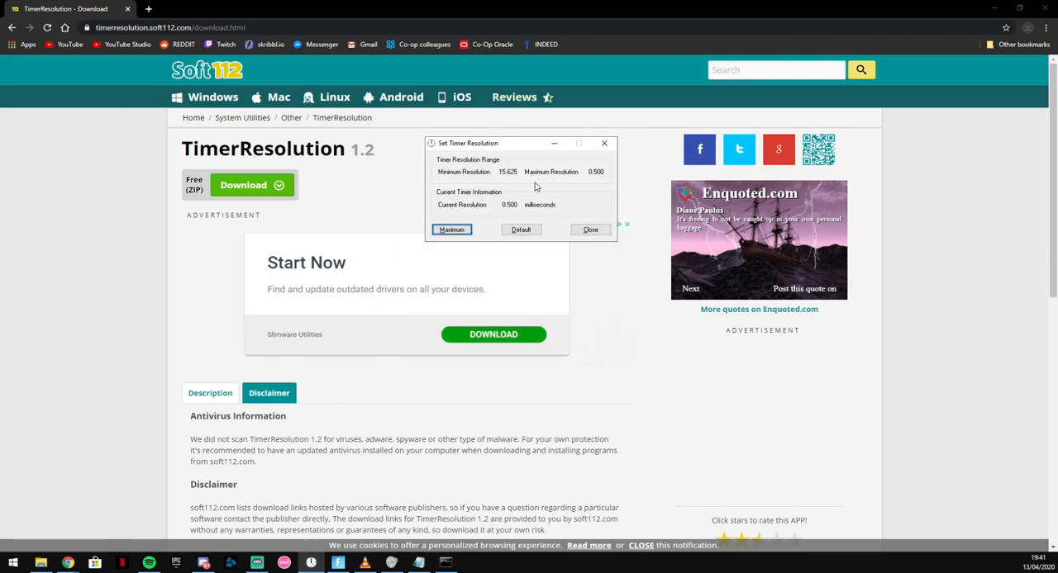
mouse_move(490, 186)
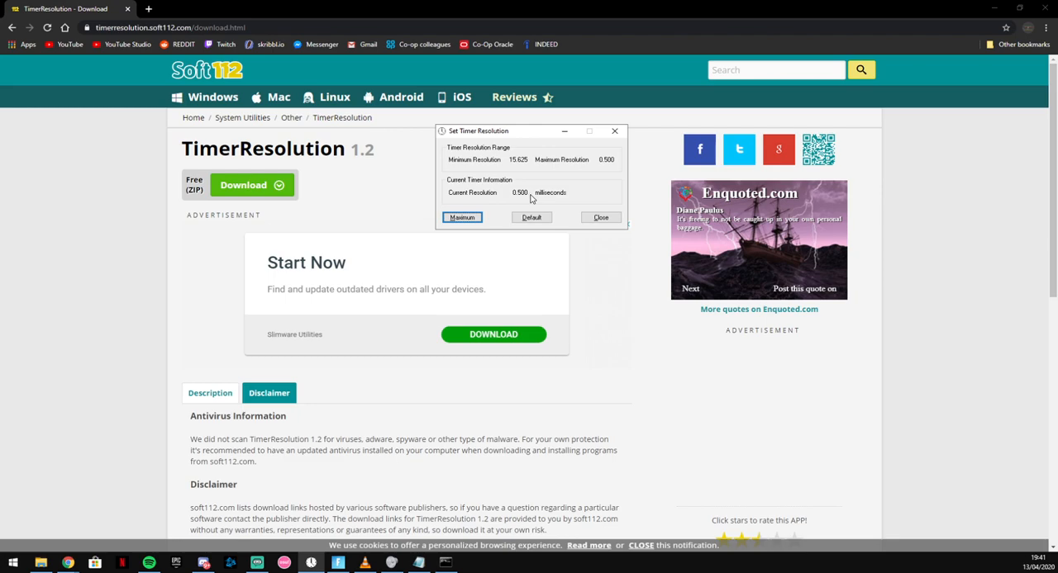
mouse_move(533, 196)
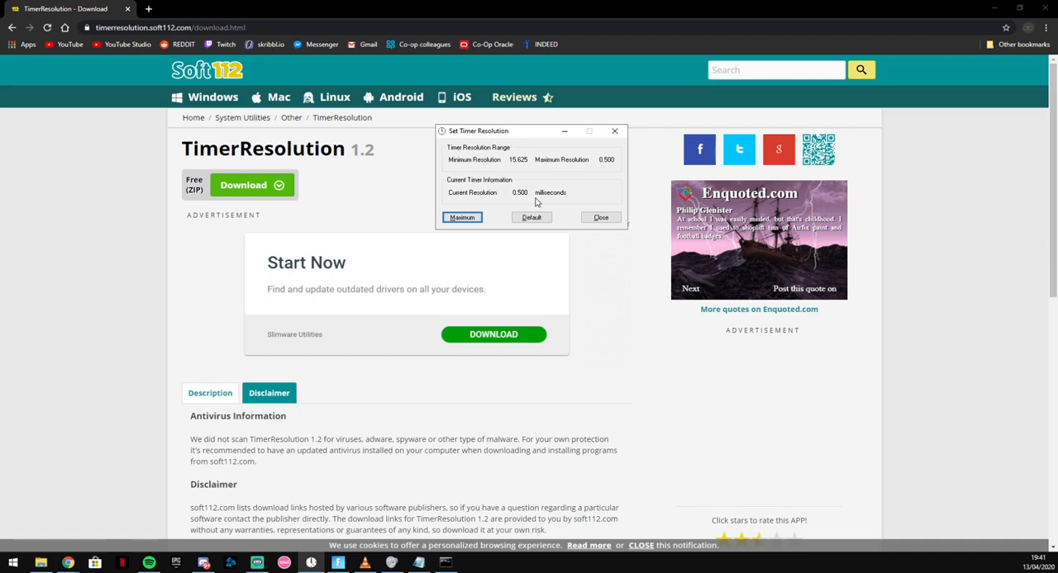
mouse_move(560, 199)
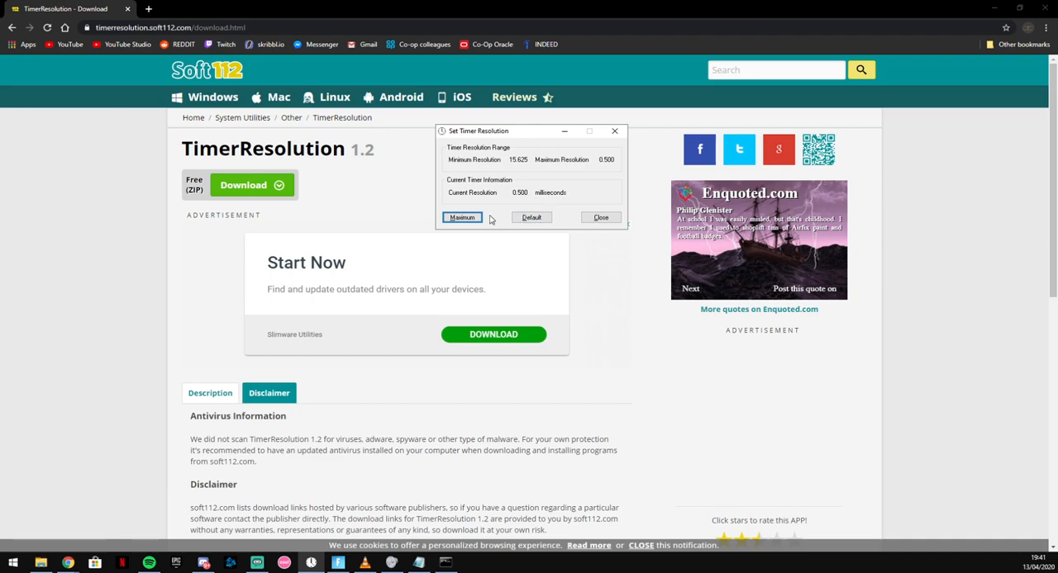
mouse_move(371, 381)
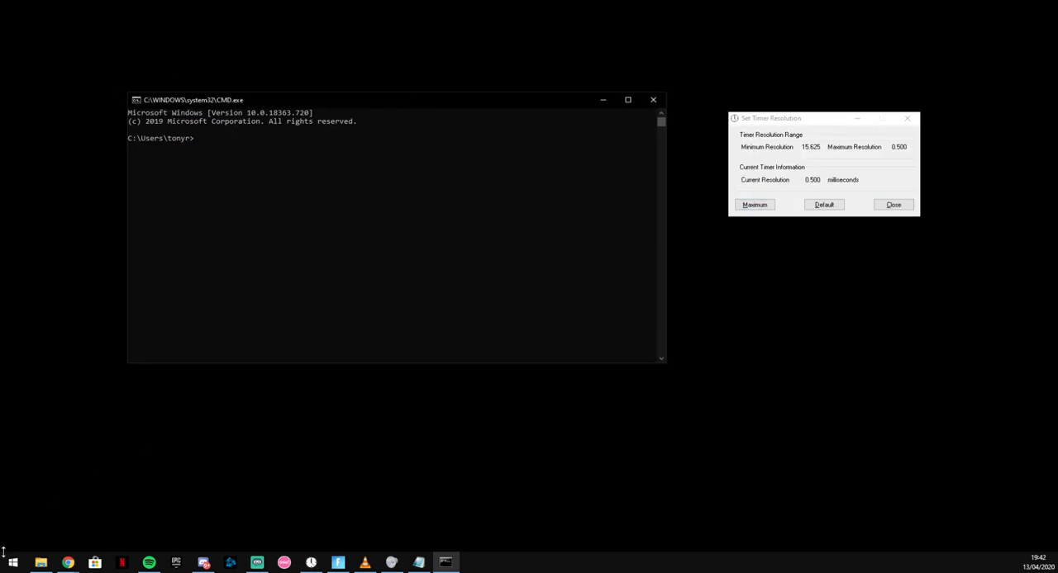
- Launch cmd from the Run dialog beside Set Timer Resolution
text(RUN)
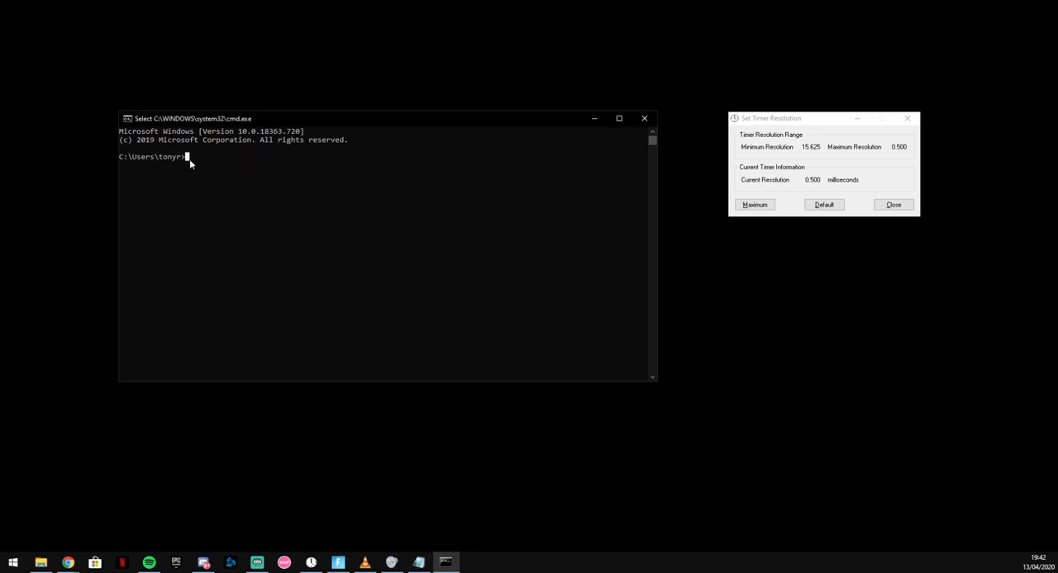
- Type 'bcdedit /set useplatformtick yes' at the prompt without running it
text(BC)
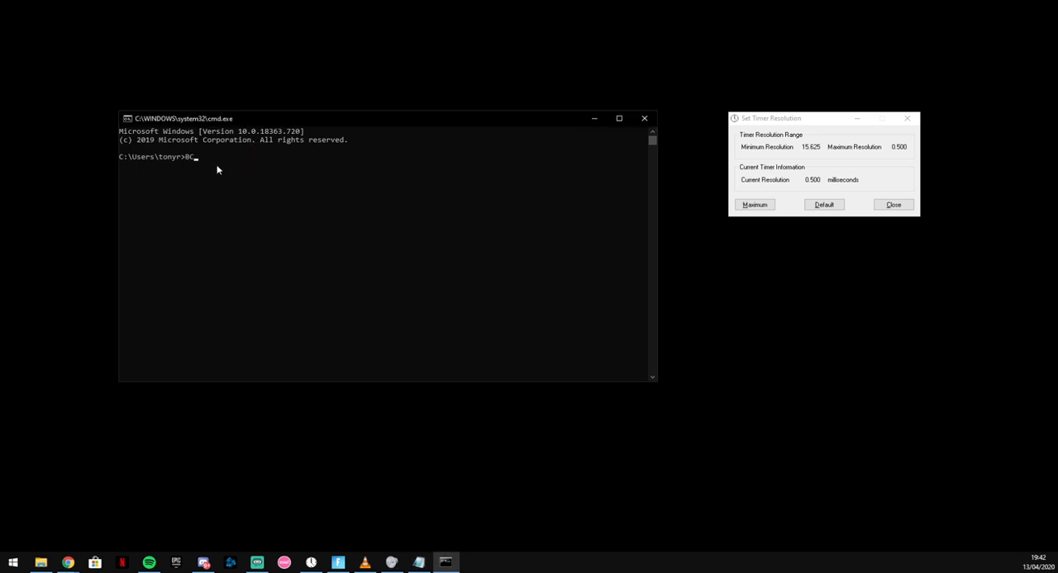
text(DE)
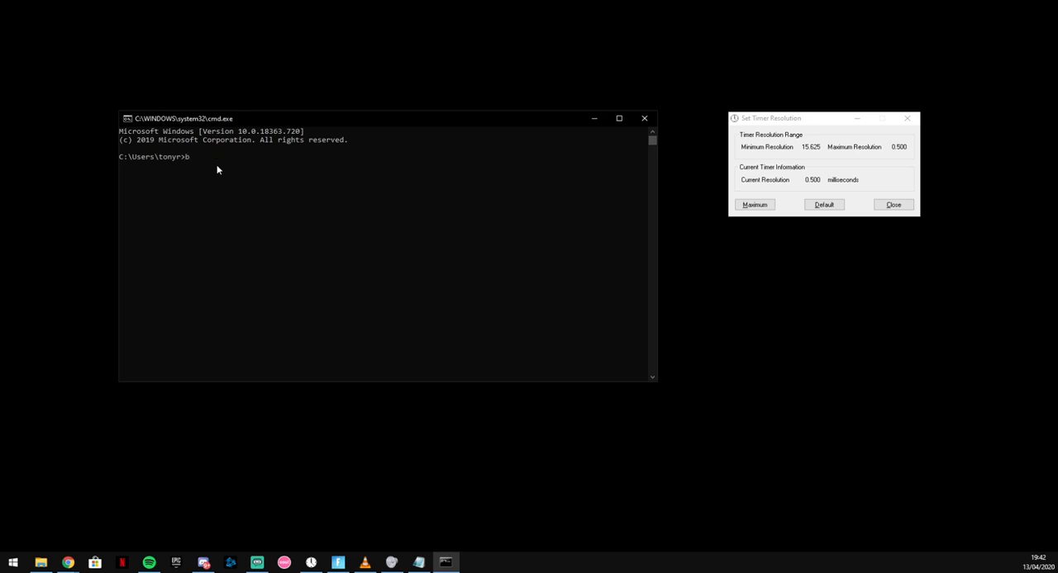
text(cded)
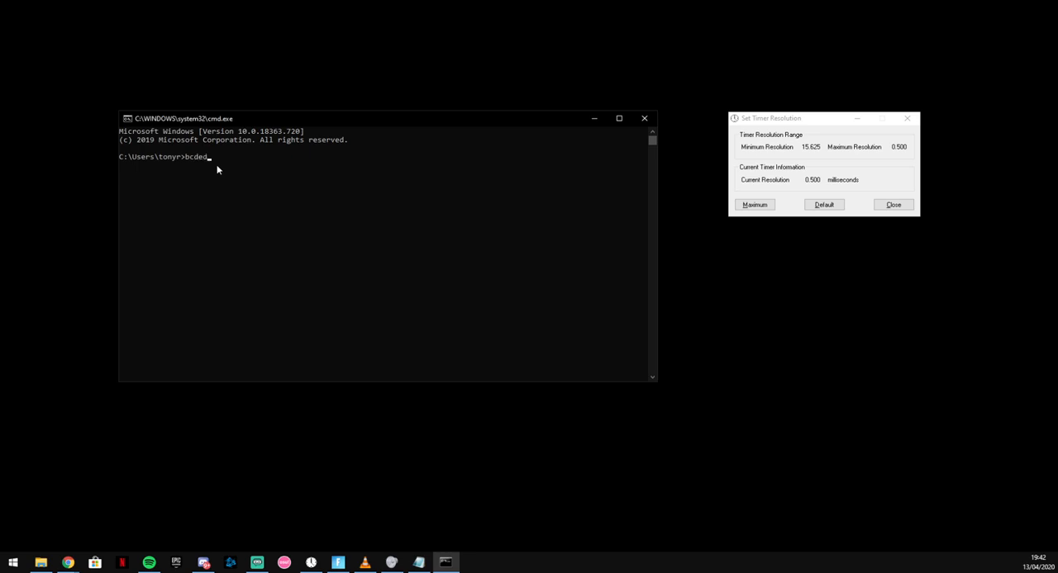
text(it)
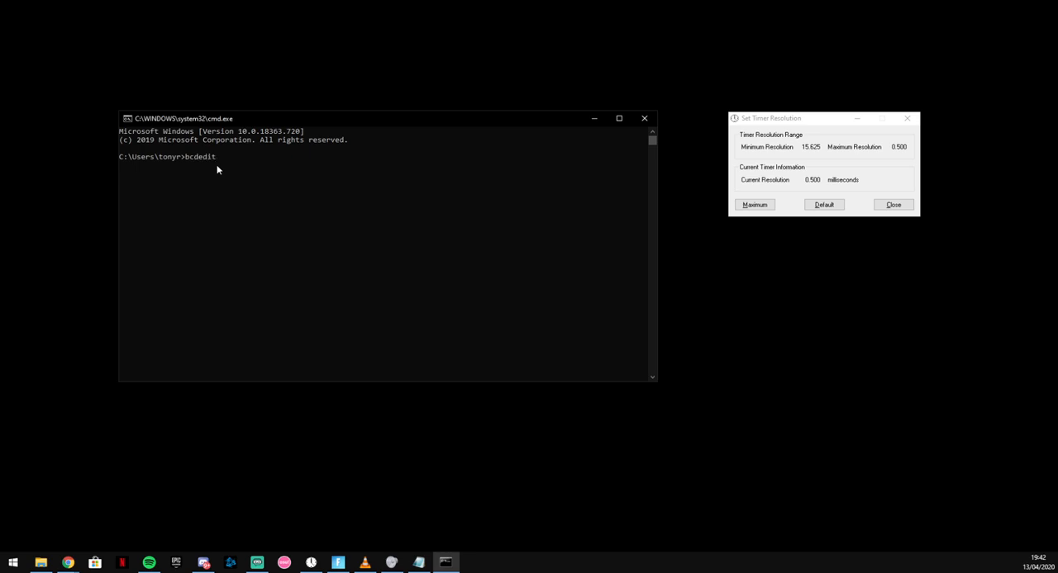
text(/set)
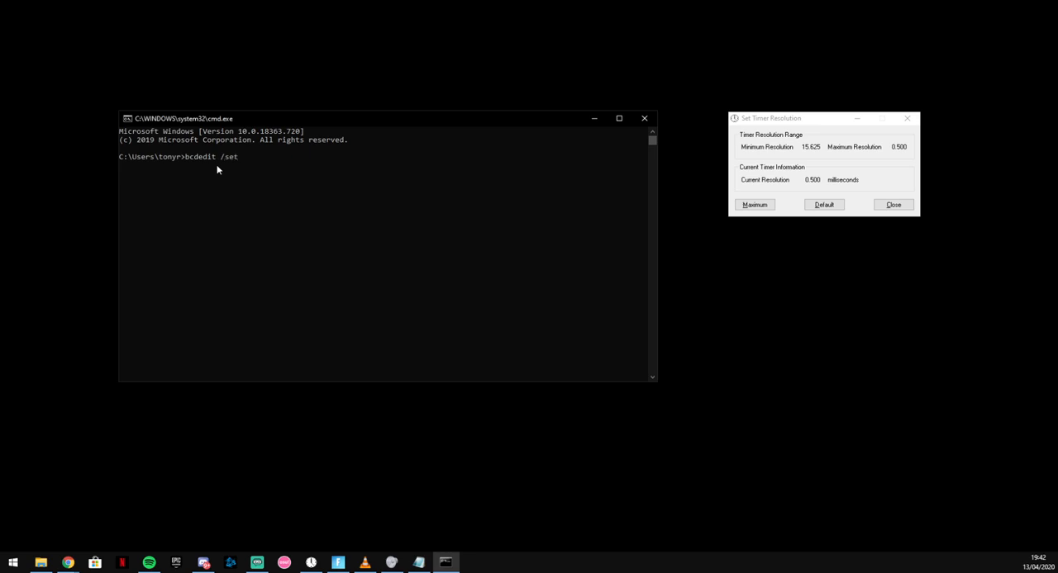
text(useplatfor)
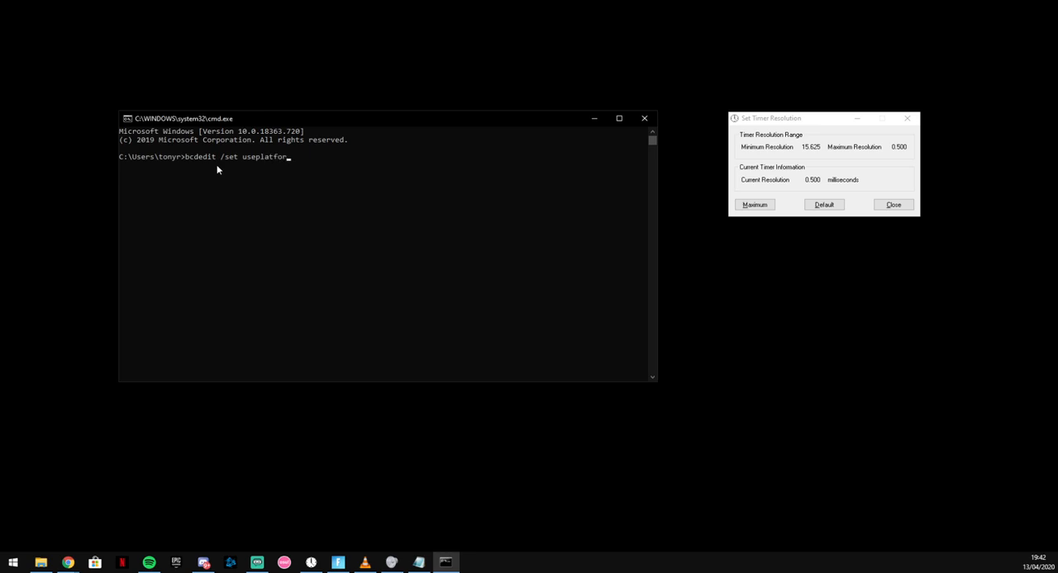
text(m)
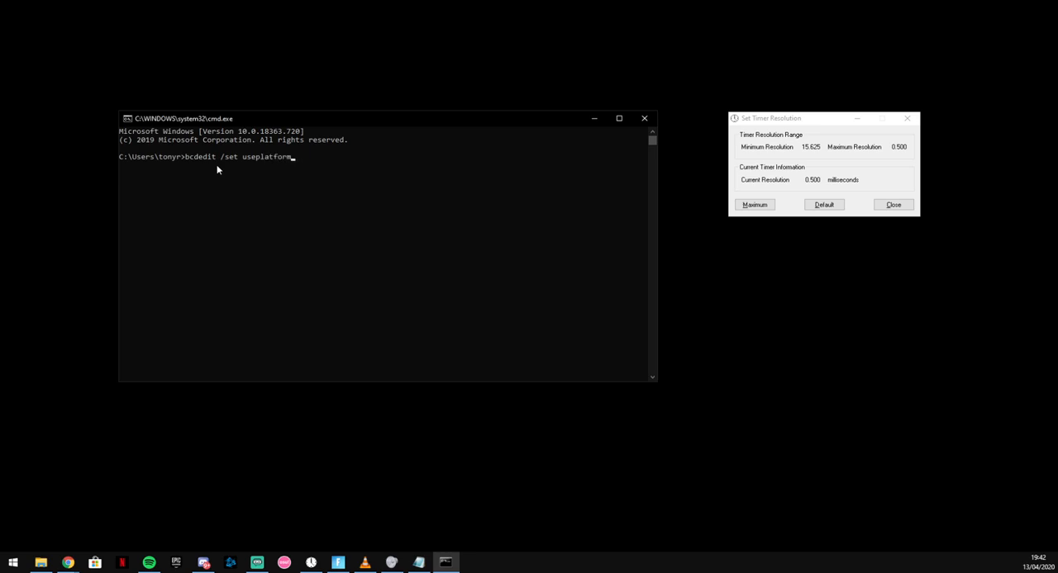
text(tick)
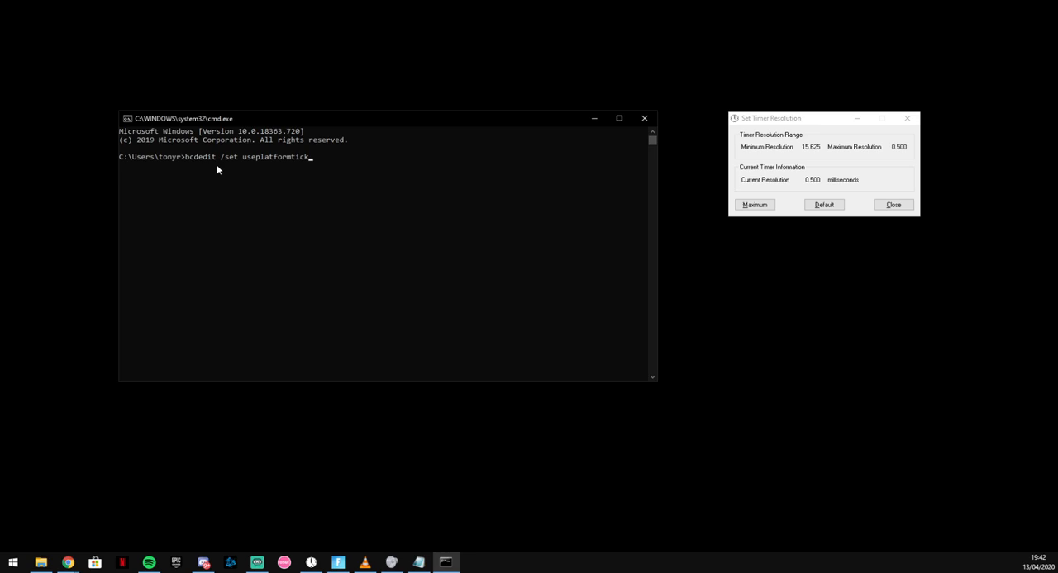
text(yes)
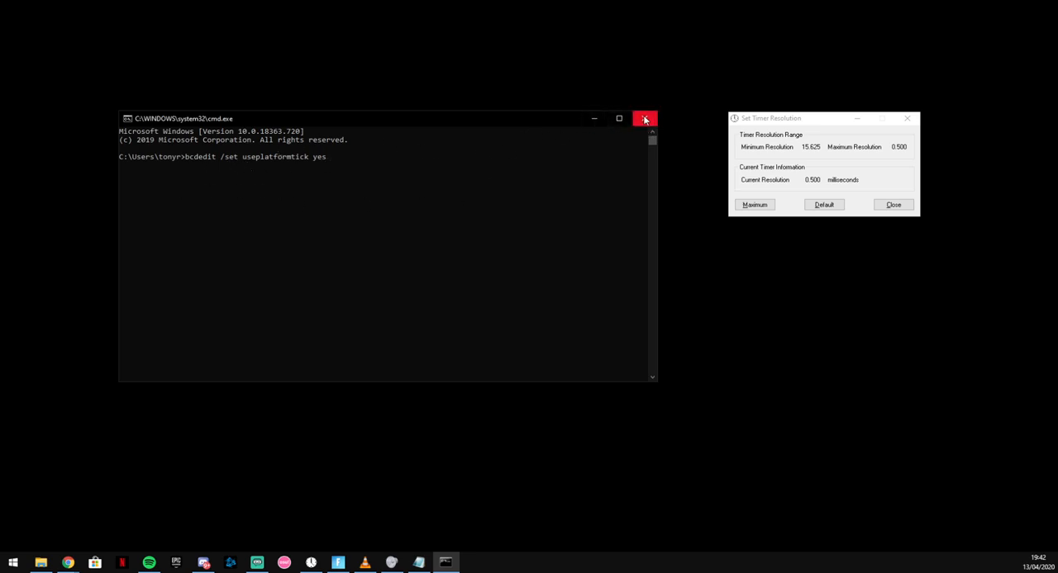
- Close the Command Prompt window, leaving TimerResolution at 0.500 ms
click(12, 563)
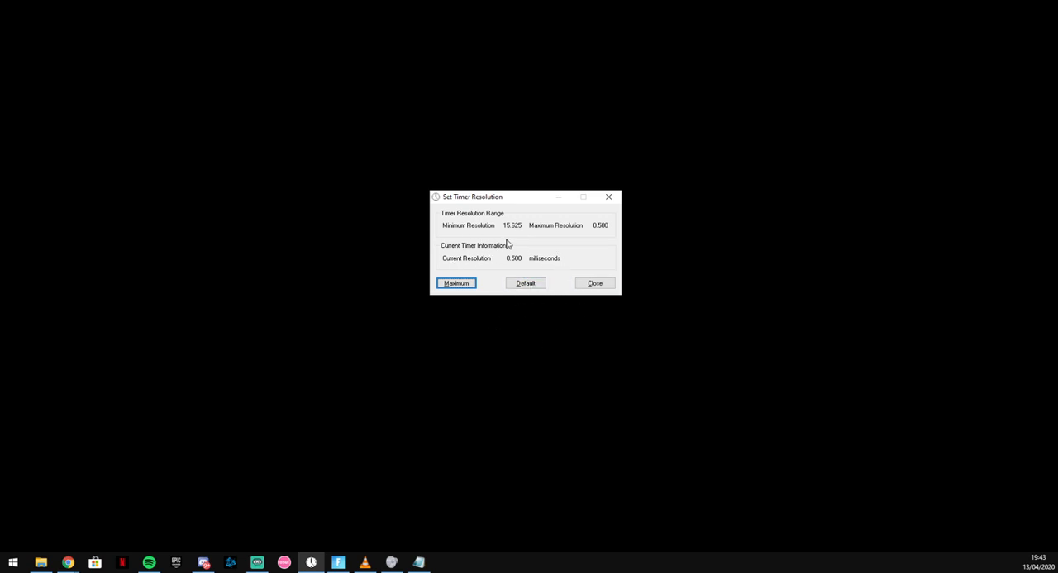
mouse_move(484, 230)
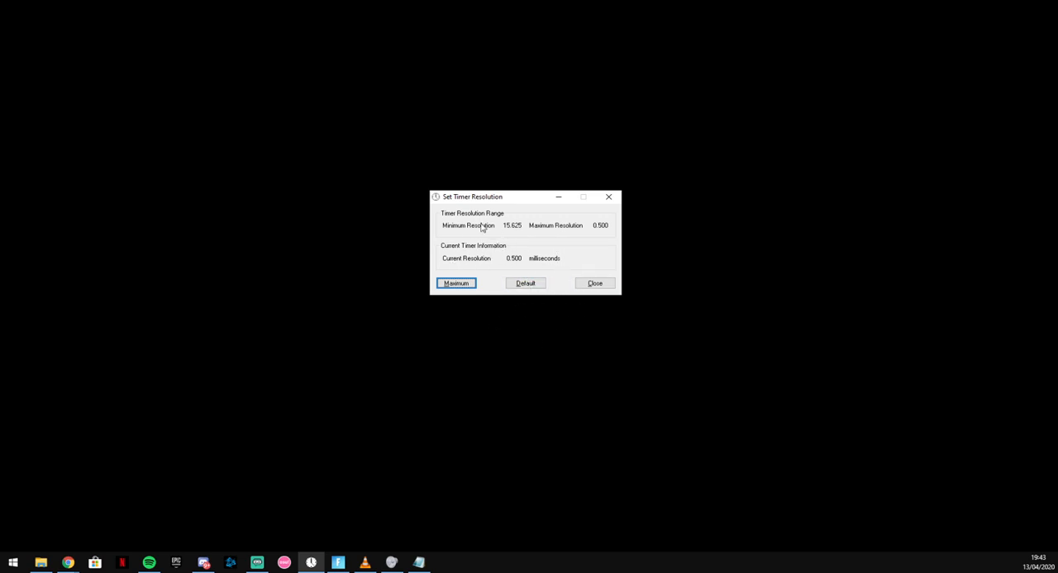
mouse_move(540, 252)
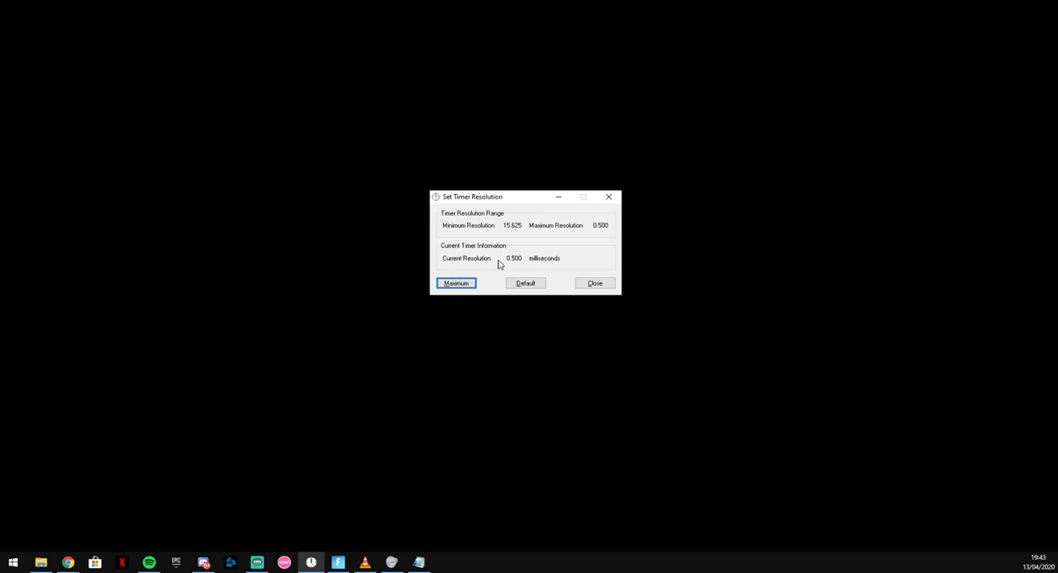
mouse_move(245, 460)
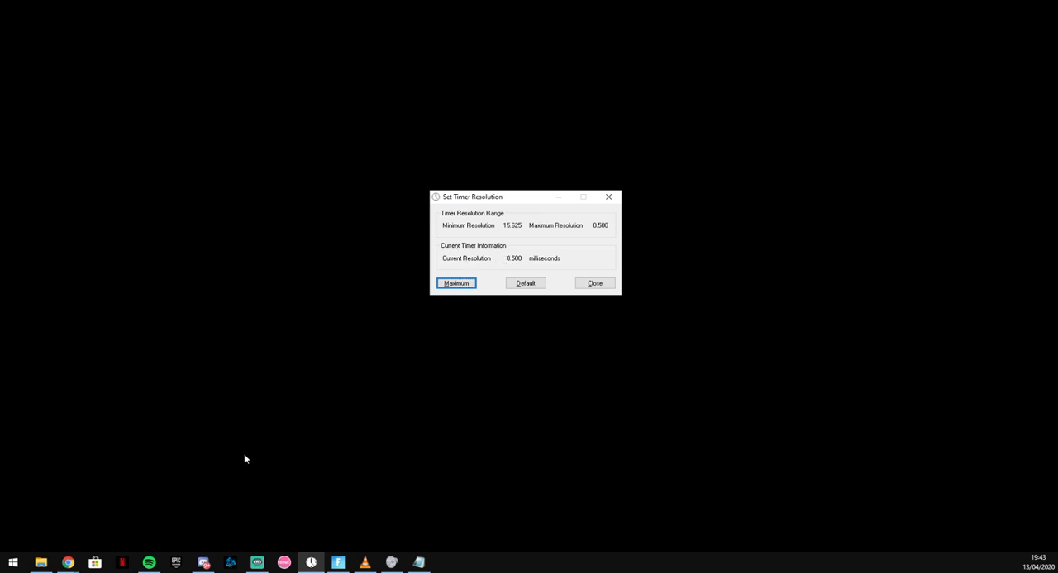